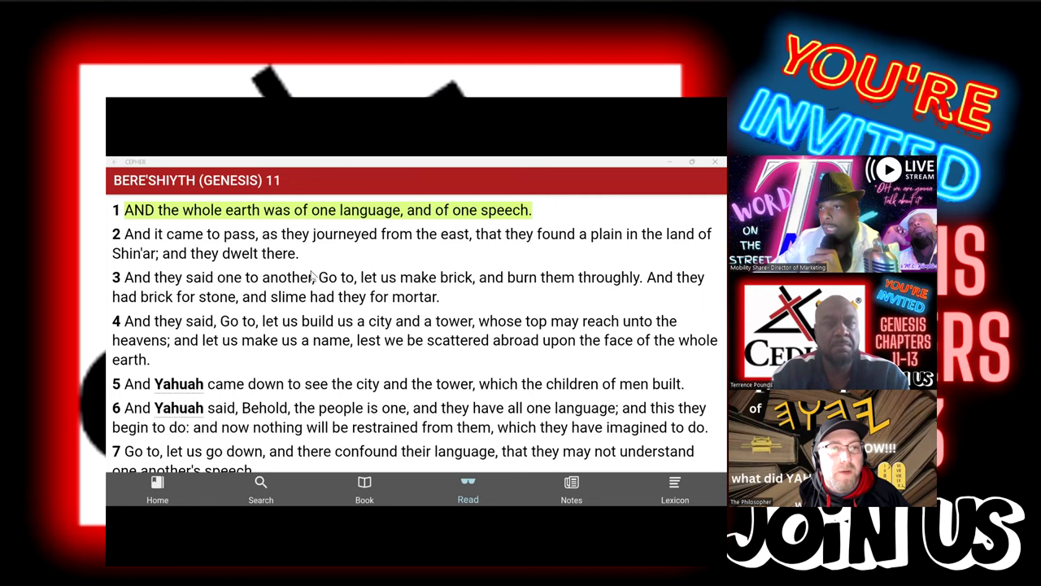
mouse_move(543, 250)
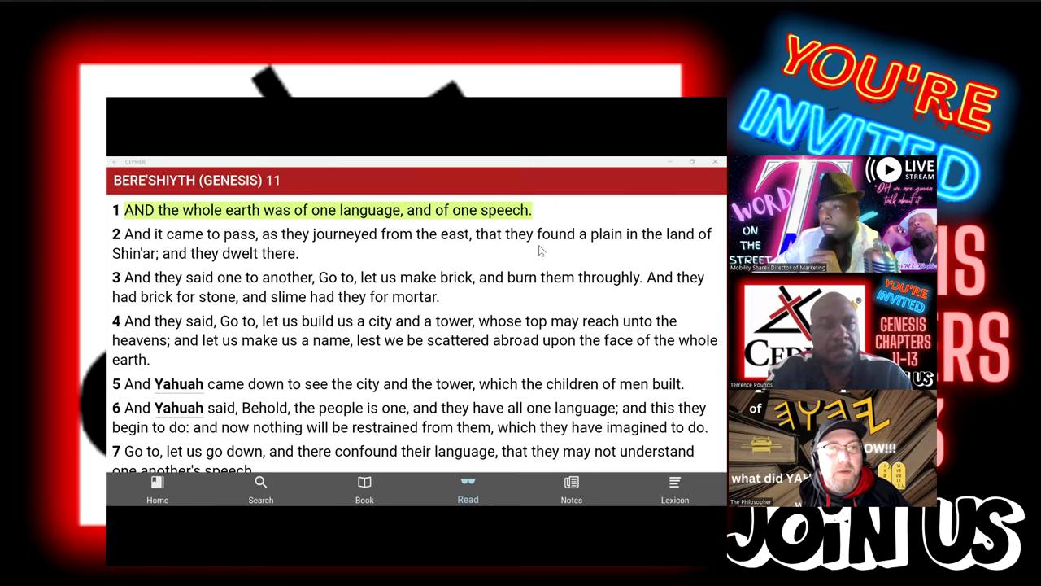
mouse_move(504, 392)
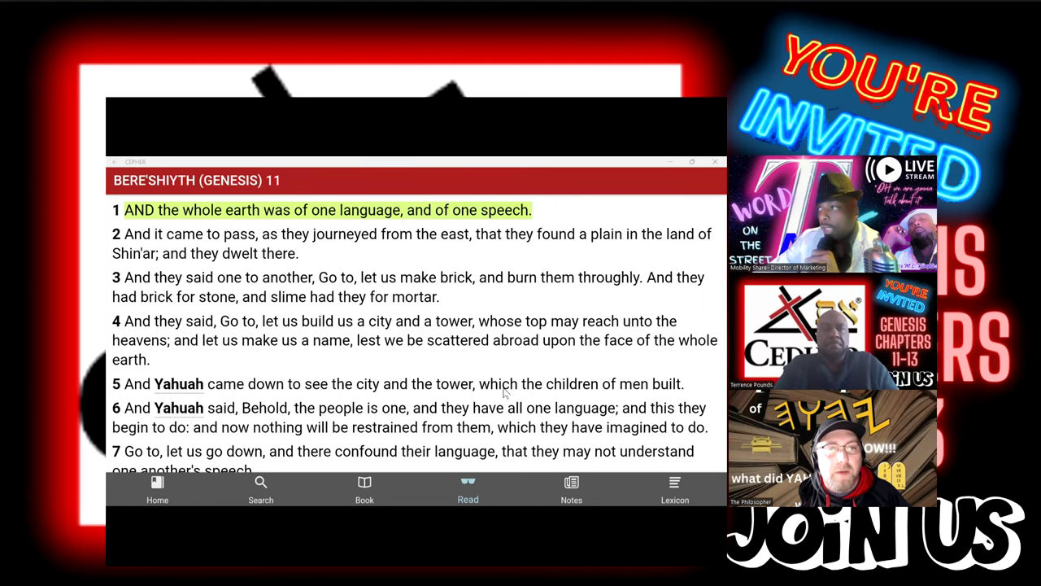
mouse_move(511, 403)
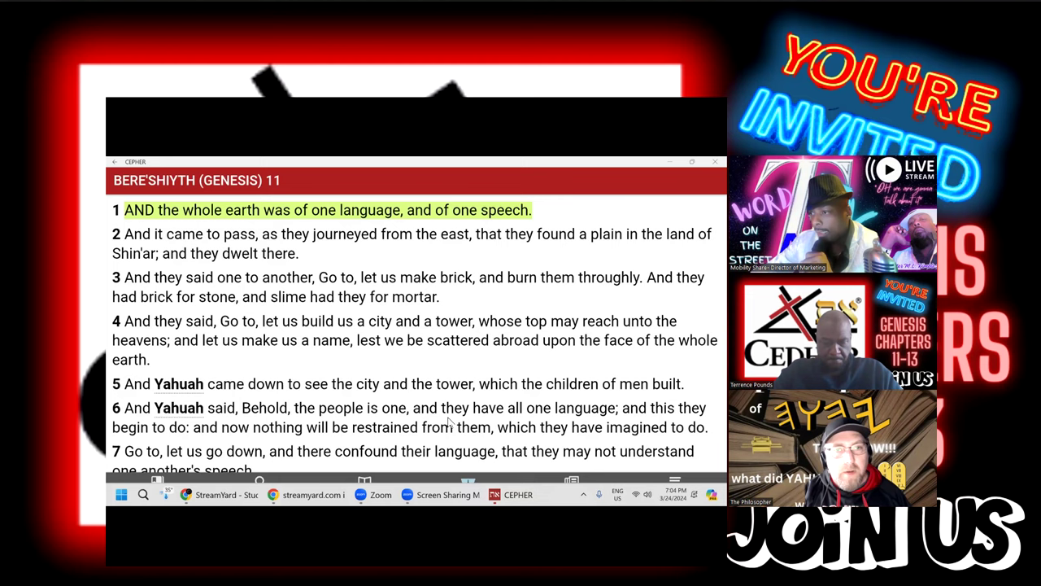
Step: Scroll Genesis 11 down until verses 7–12, through Arpakshad begetting Shelach, are in view
scroll(down, 3)
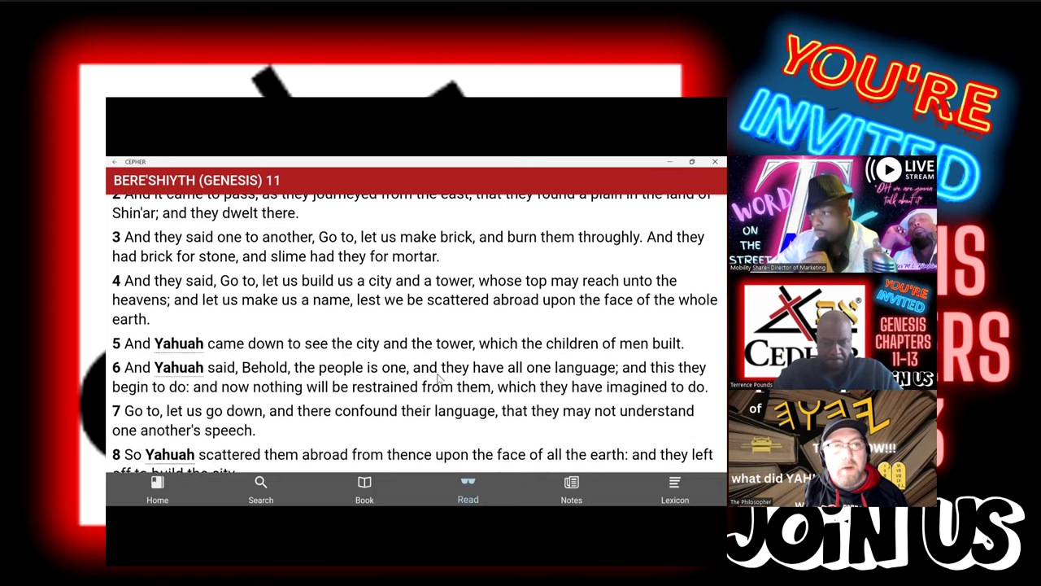
scroll(down, 3)
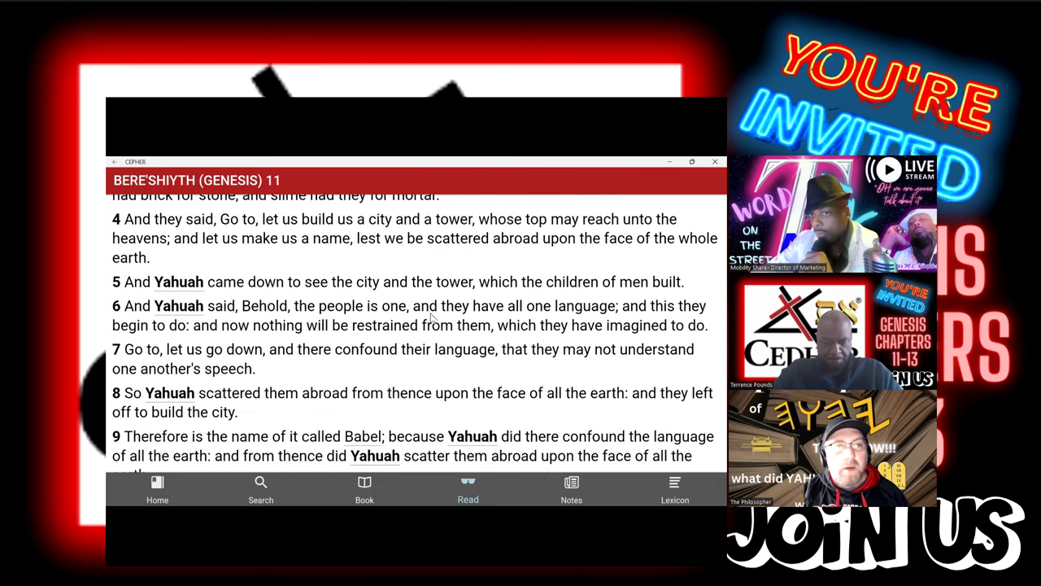
mouse_move(419, 414)
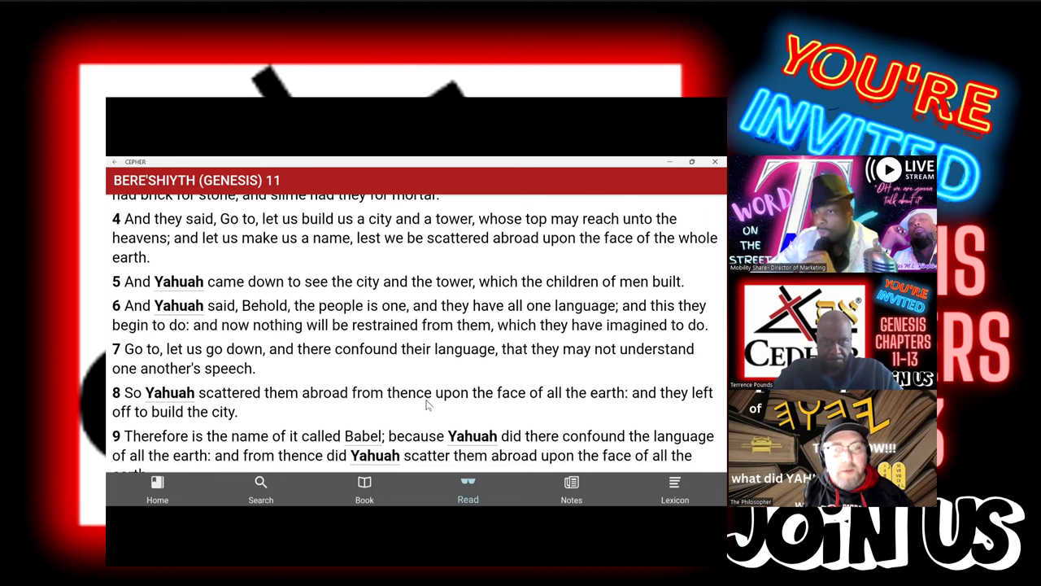
mouse_move(430, 403)
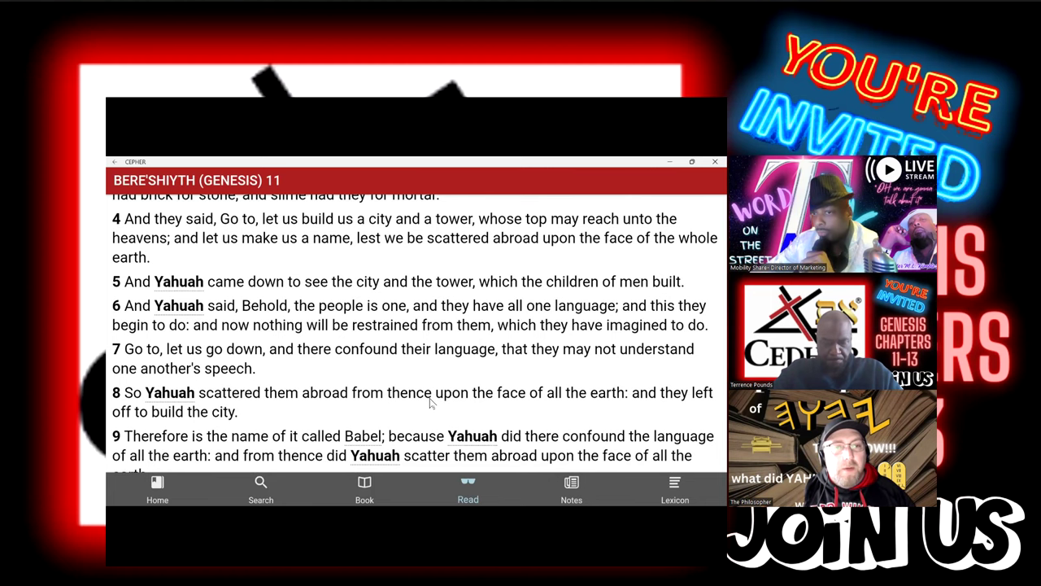
scroll(down, 3)
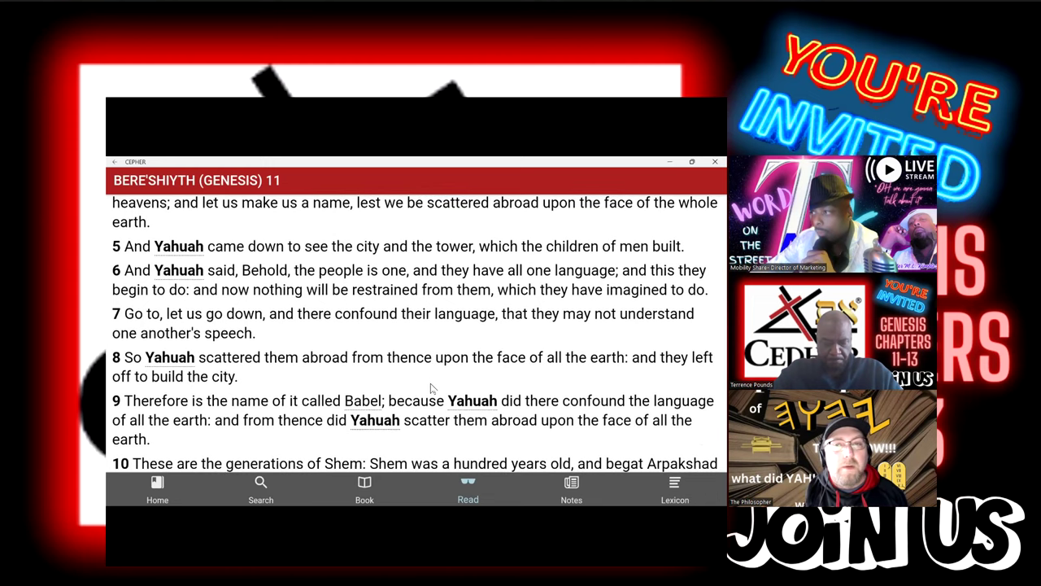
mouse_move(436, 382)
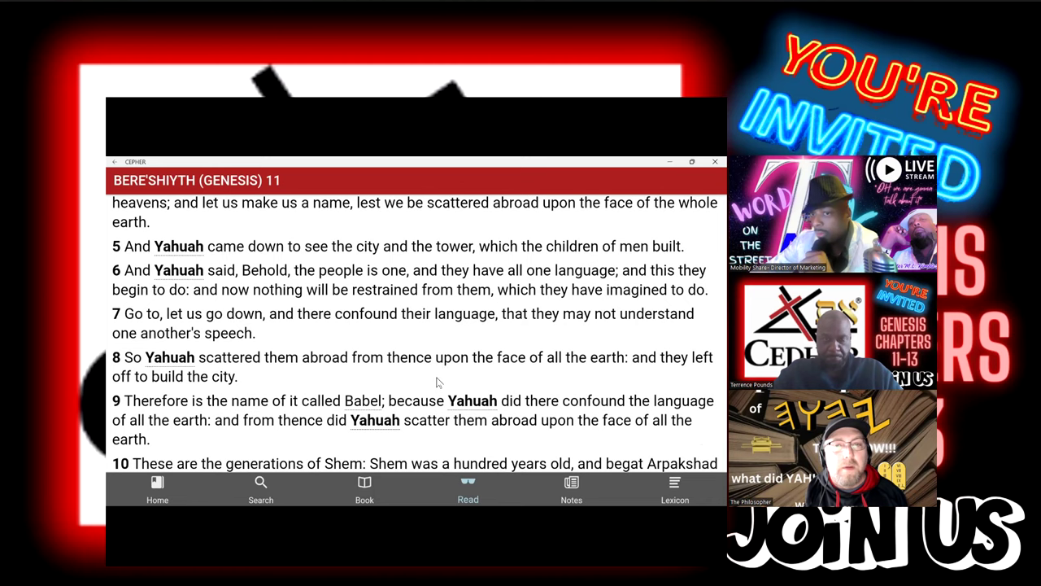
scroll(down, 3)
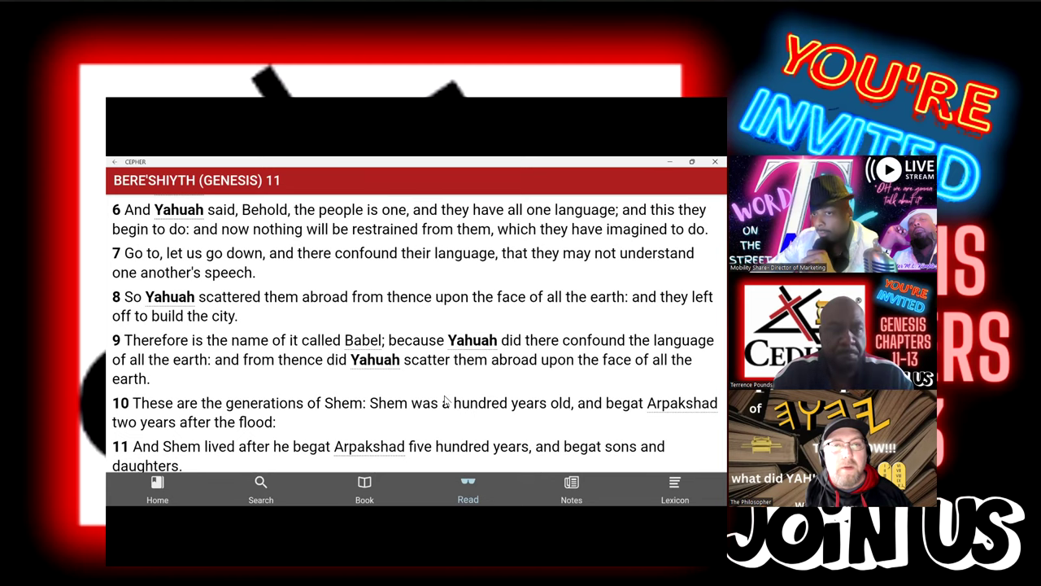
scroll(down, 3)
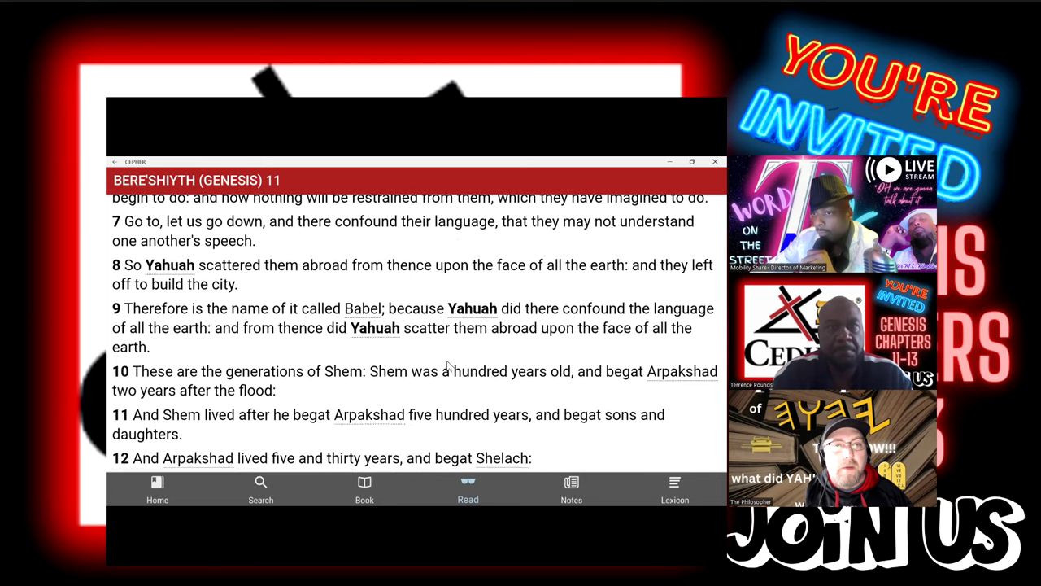
scroll(down, 3)
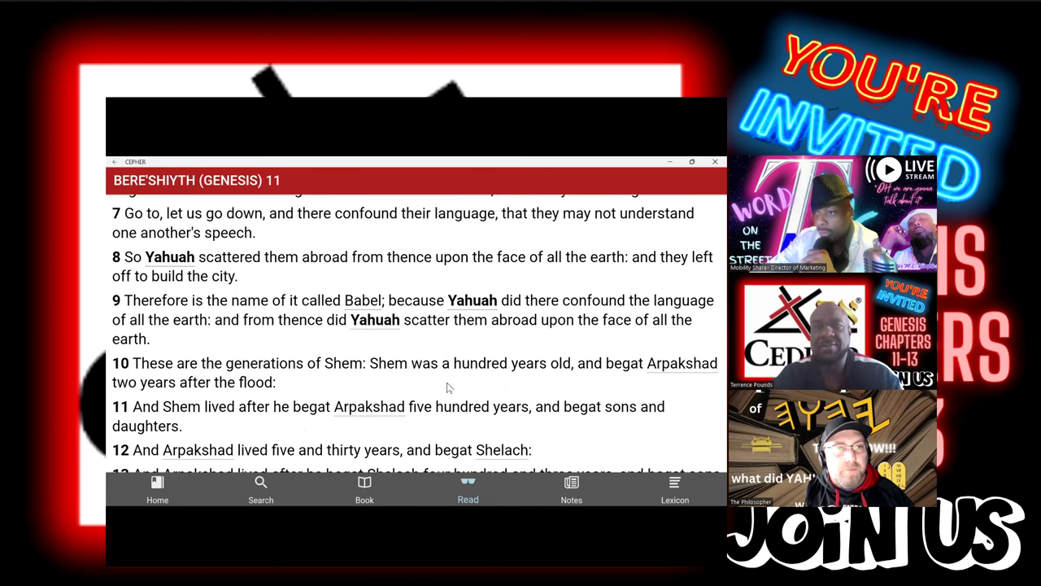
mouse_move(454, 387)
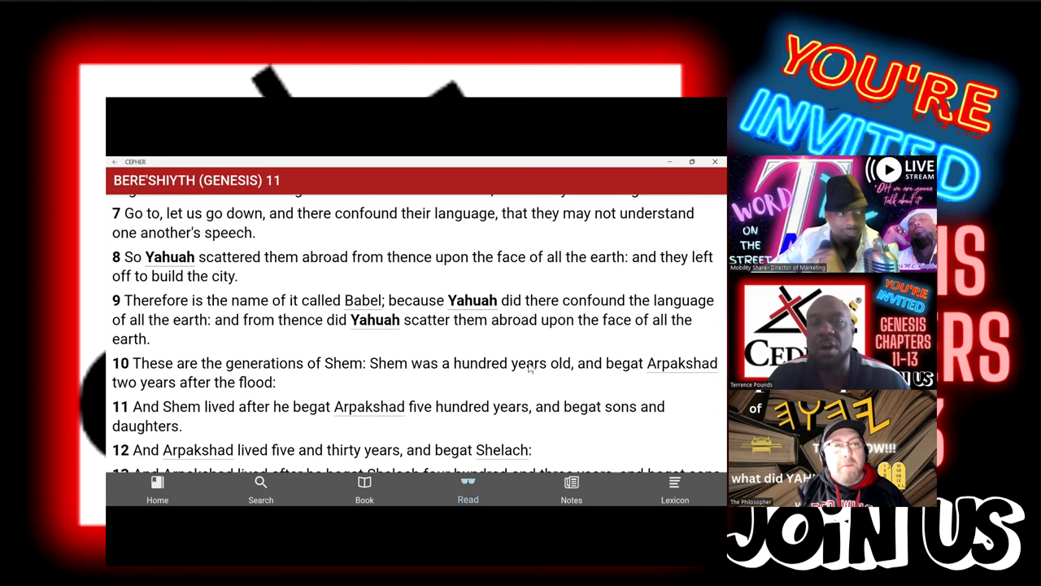
mouse_move(527, 381)
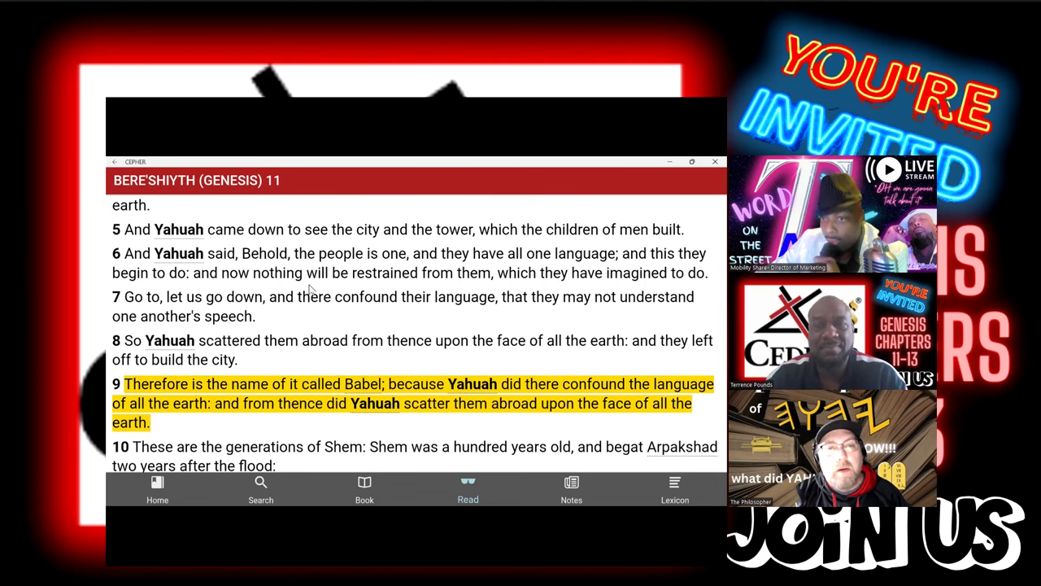
mouse_move(319, 286)
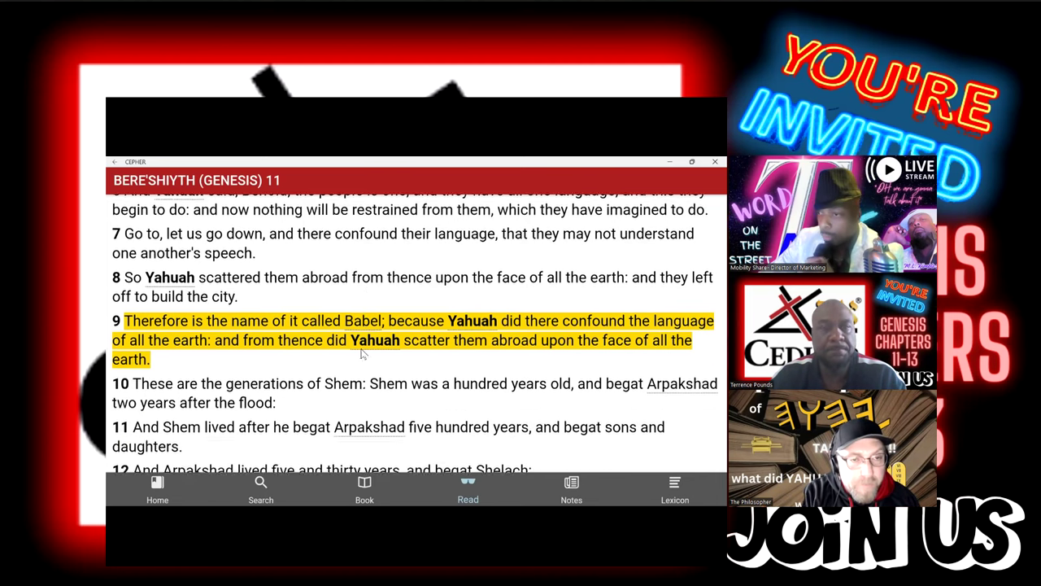
Step: Scroll Genesis 11 through Shem's genealogy to verses 22–29 on Serug, Nachor, Terach and Avram
scroll(down, 3)
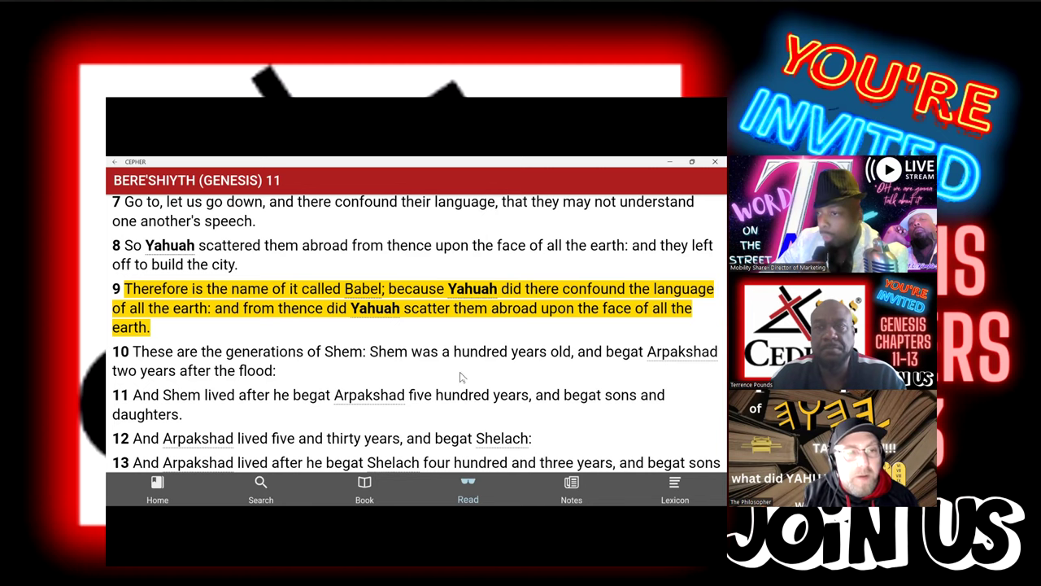
mouse_move(469, 366)
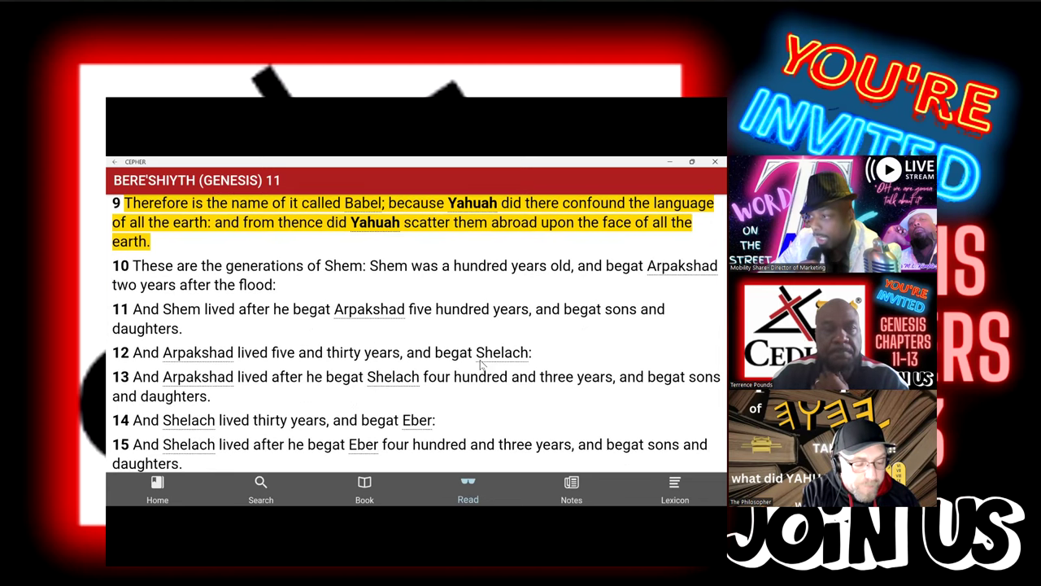
mouse_move(491, 368)
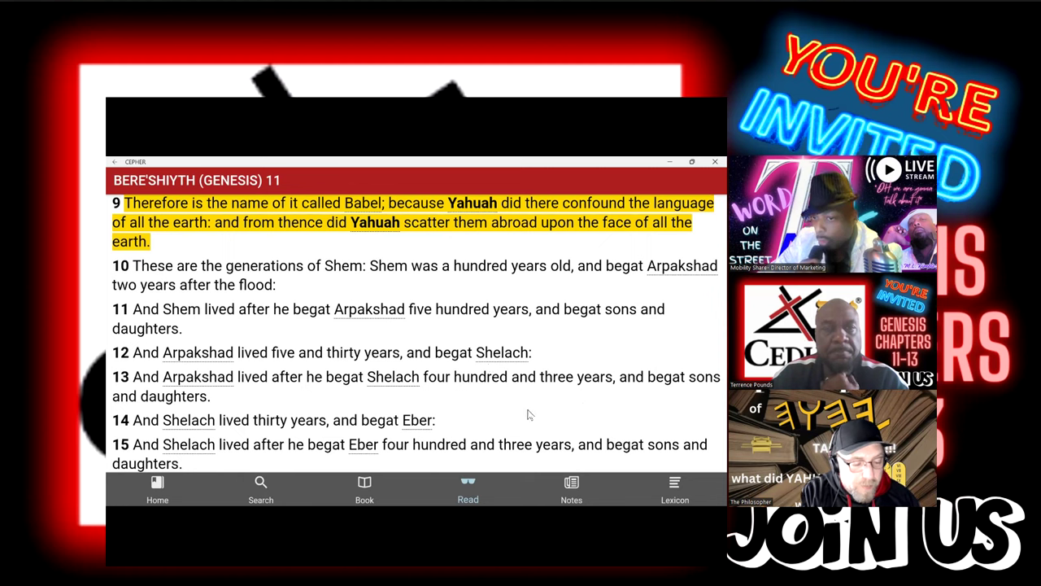
scroll(down, 3)
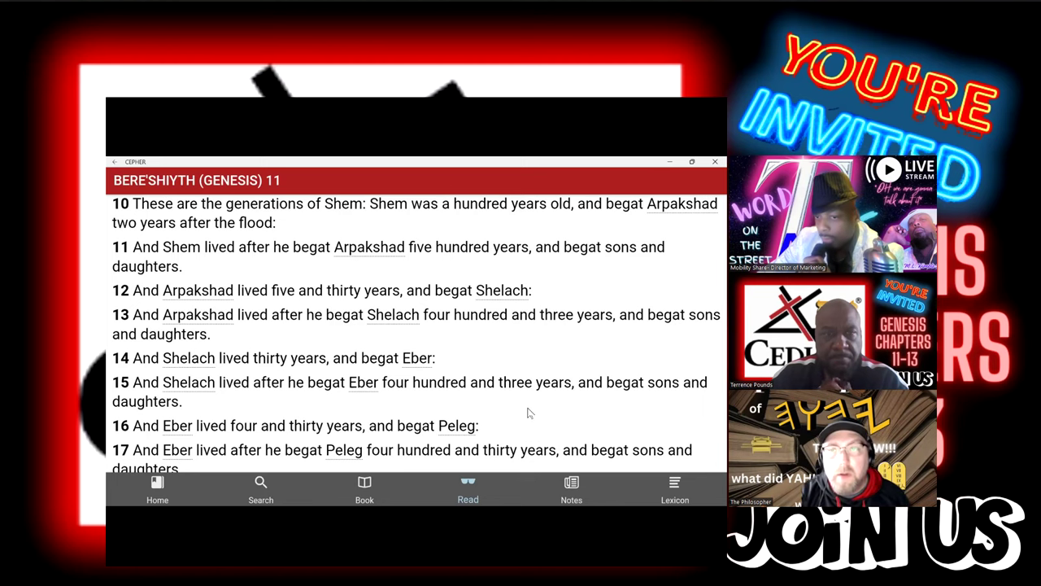
scroll(down, 3)
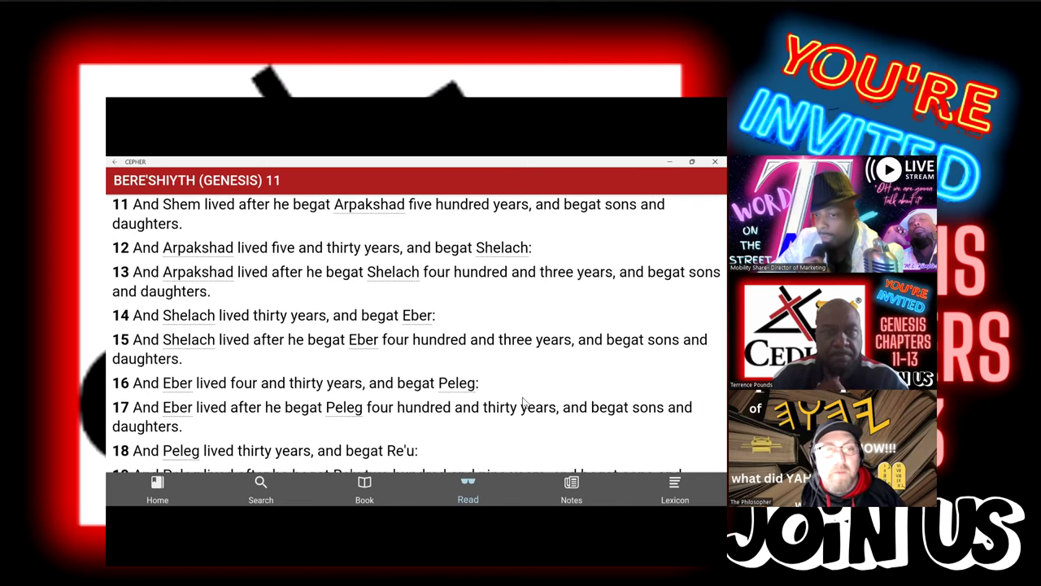
scroll(down, 3)
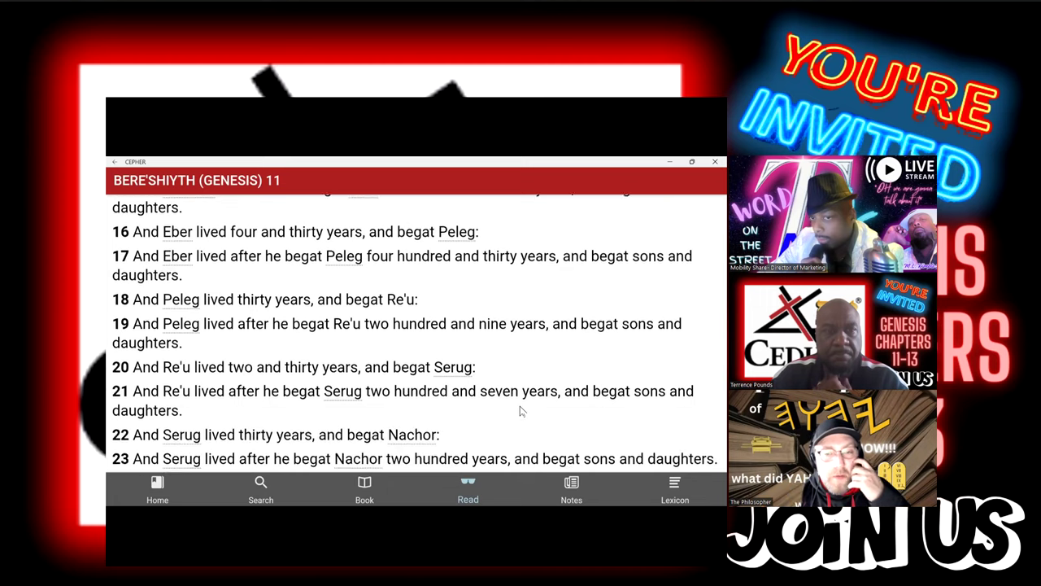
scroll(down, 3)
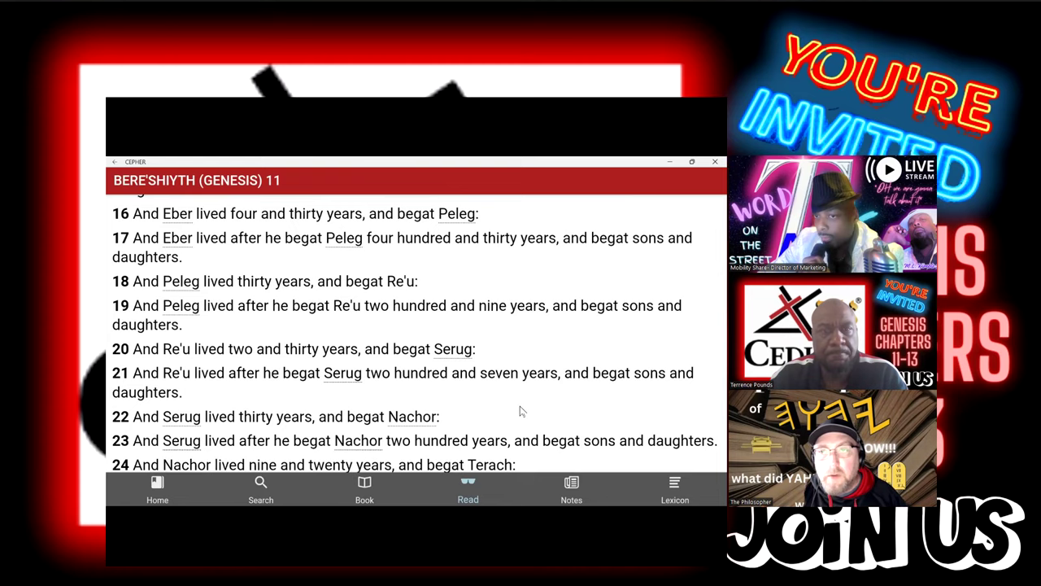
scroll(down, 3)
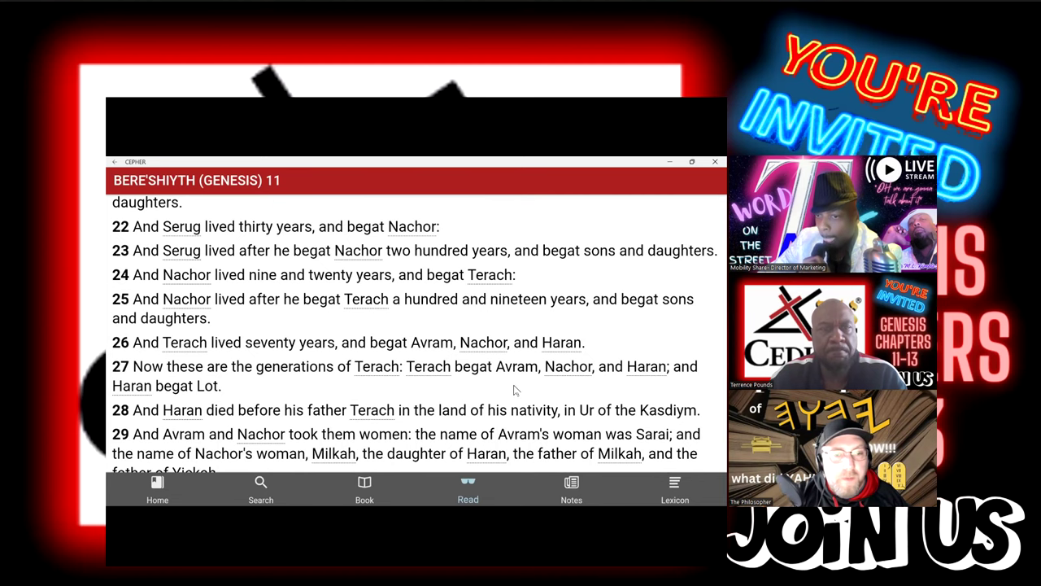
Step: Scroll Genesis 11 to verses 25–31, ending with Terach leaving Ur of the Kasdiym
scroll(down, 3)
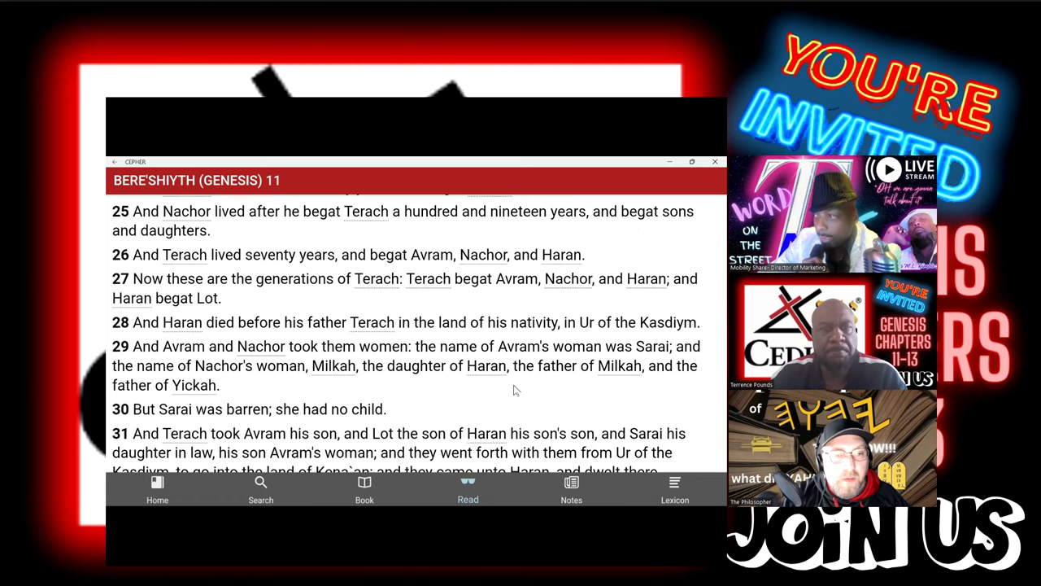
mouse_move(527, 385)
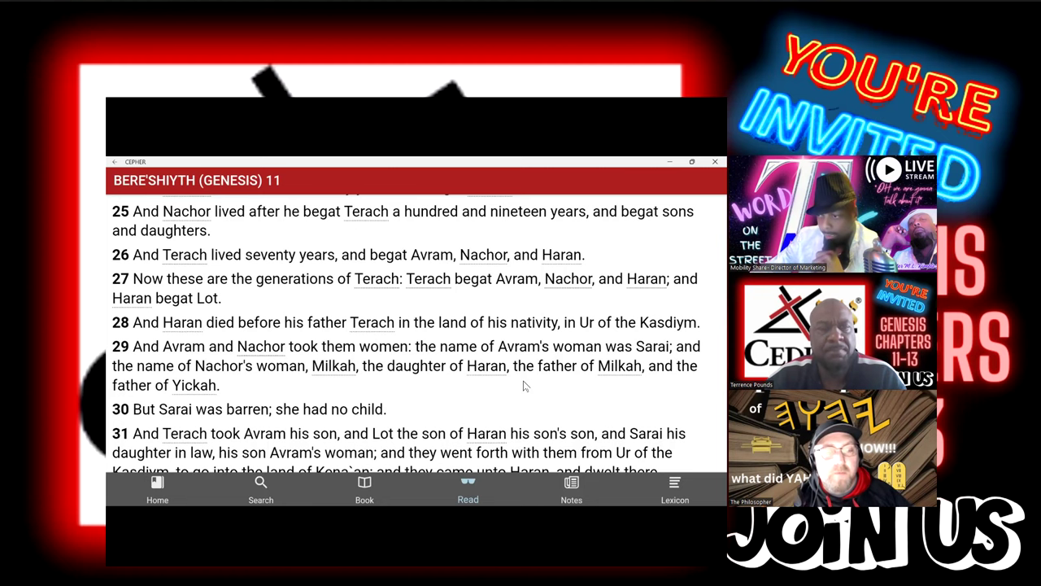
scroll(down, 3)
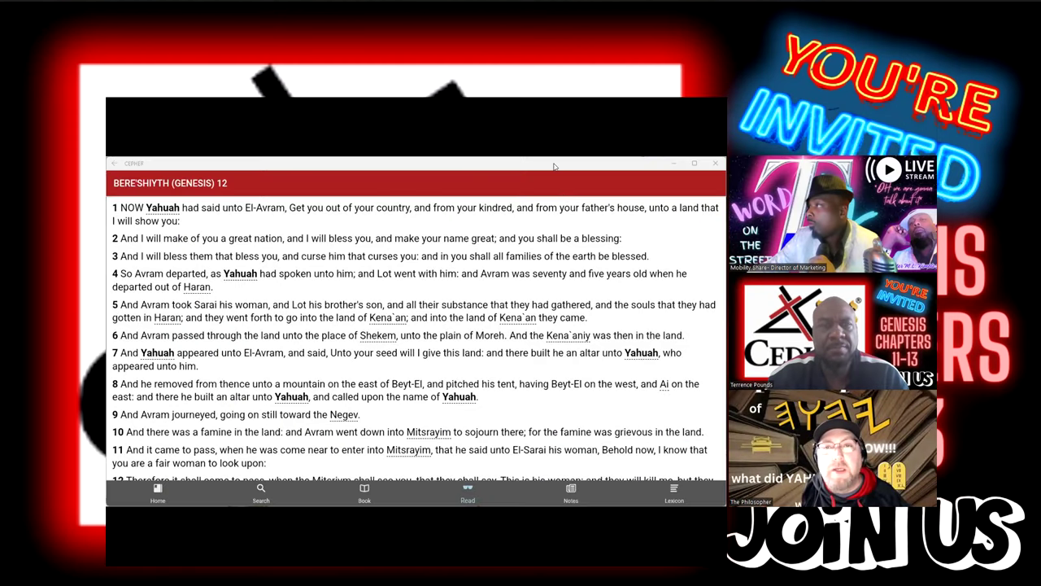
mouse_move(579, 166)
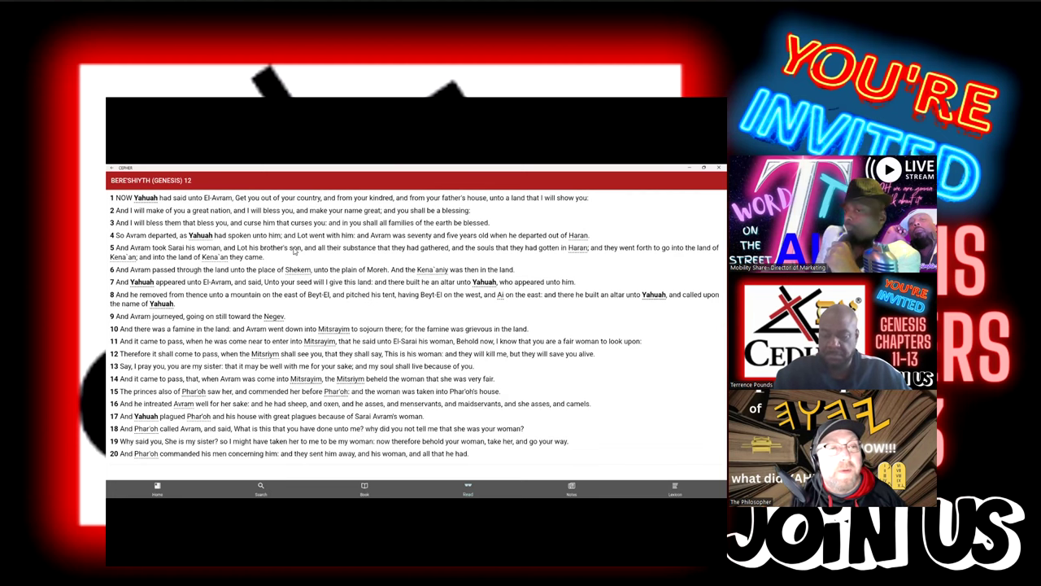
mouse_move(485, 251)
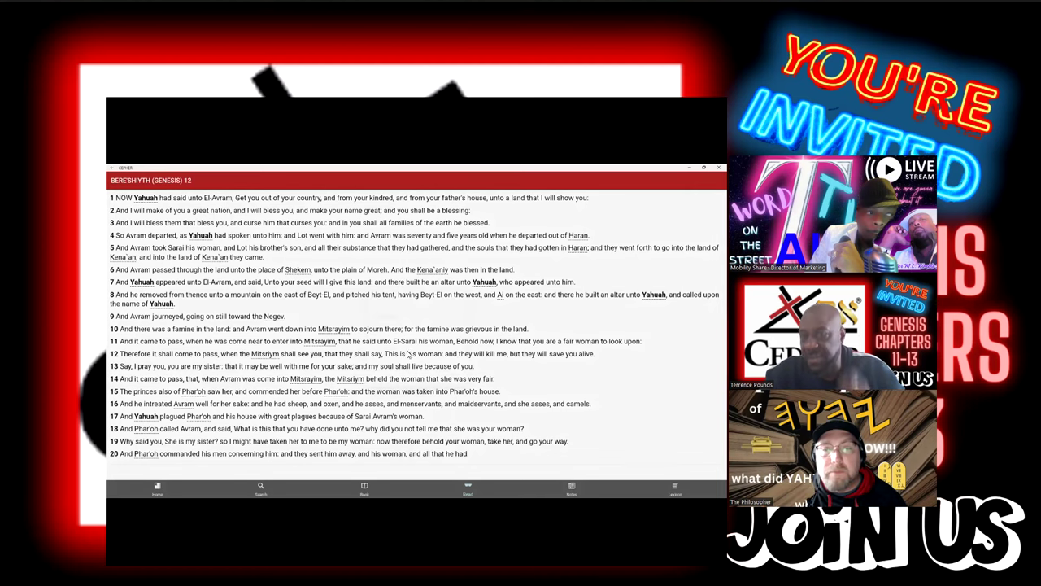
Step: Look up the name Haran in Genesis 12:4 to show its definition card
click(578, 234)
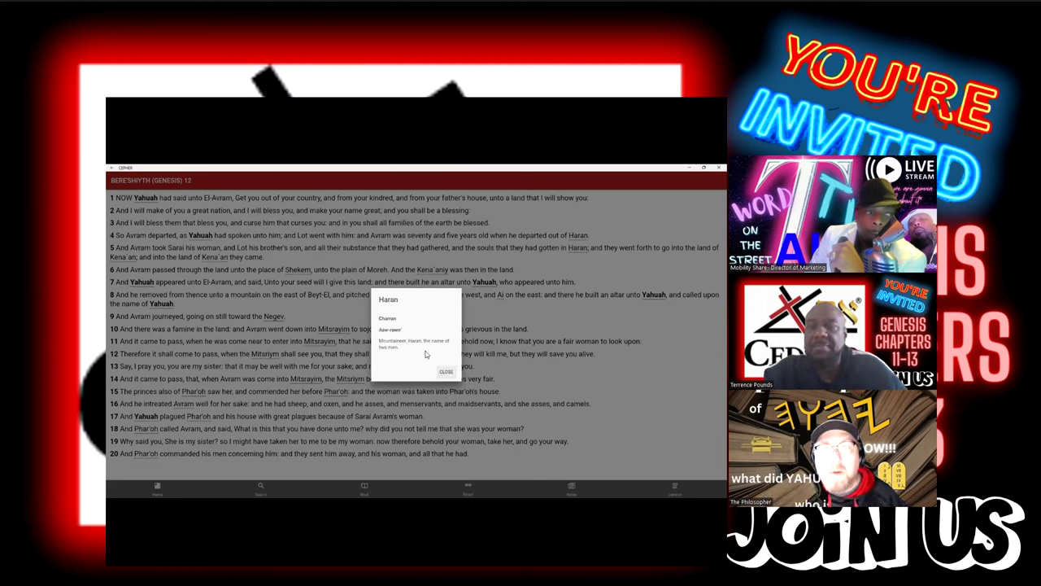
Step: Close the Haran definition card to return to the full Genesis 12 text
click(446, 371)
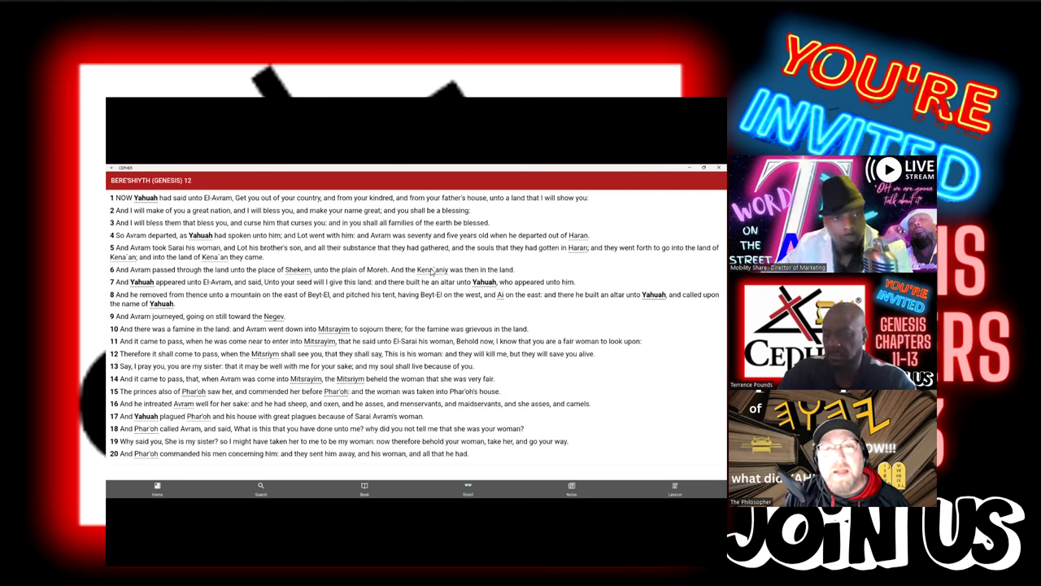
click(438, 270)
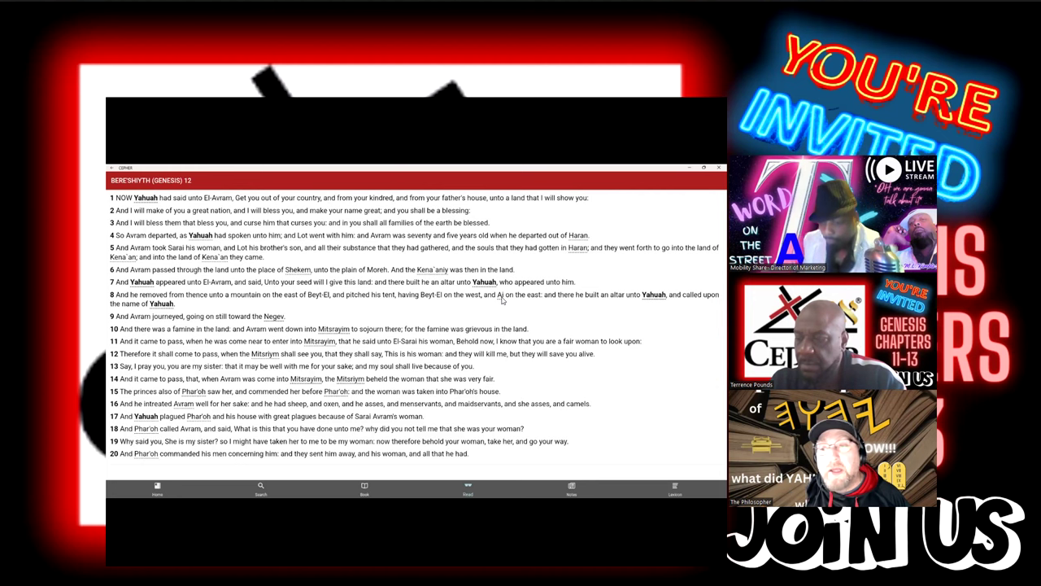
click(504, 295)
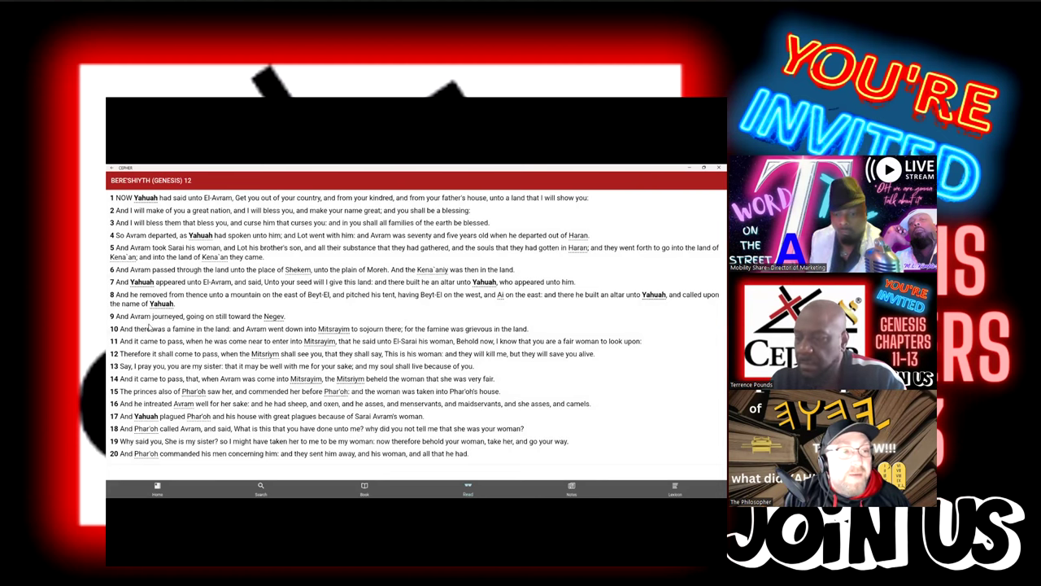
mouse_move(186, 338)
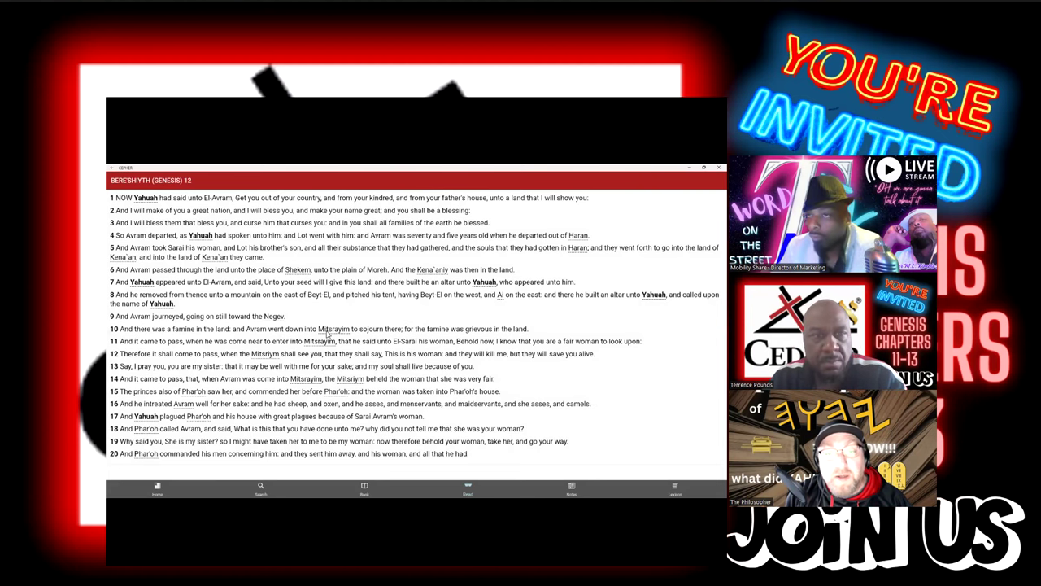
click(335, 328)
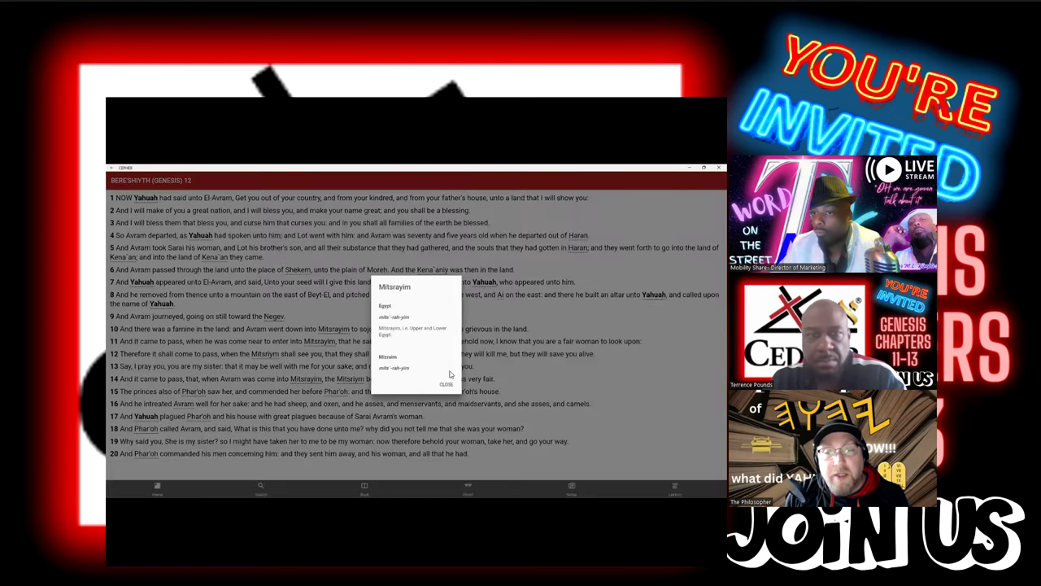
click(446, 384)
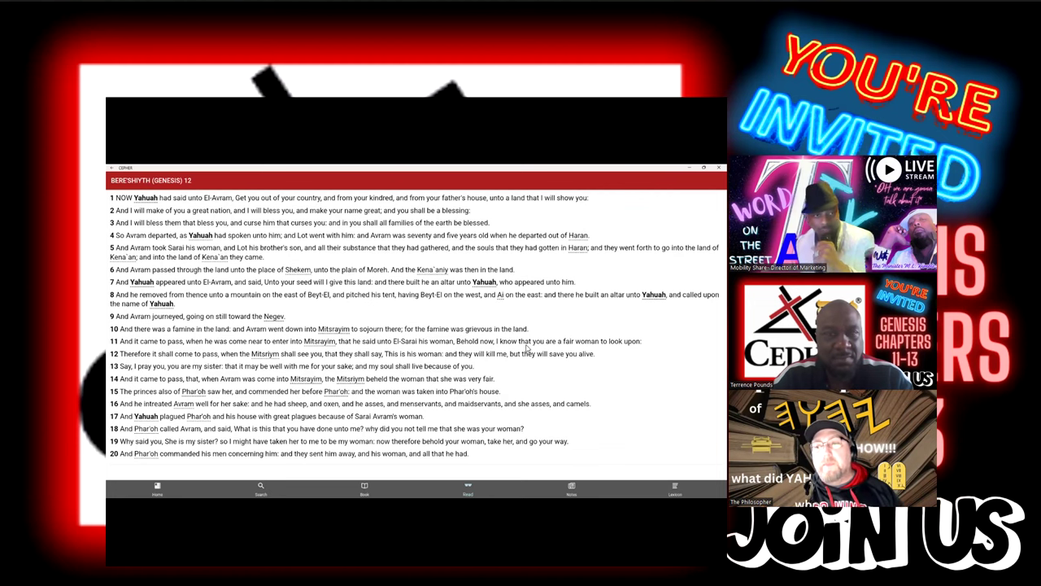
mouse_move(531, 343)
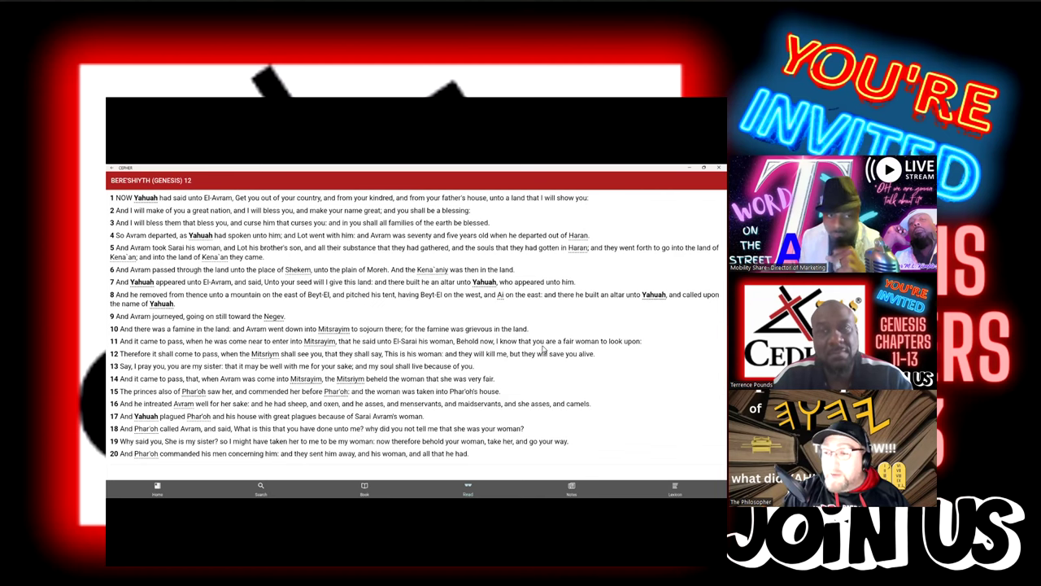
mouse_move(507, 312)
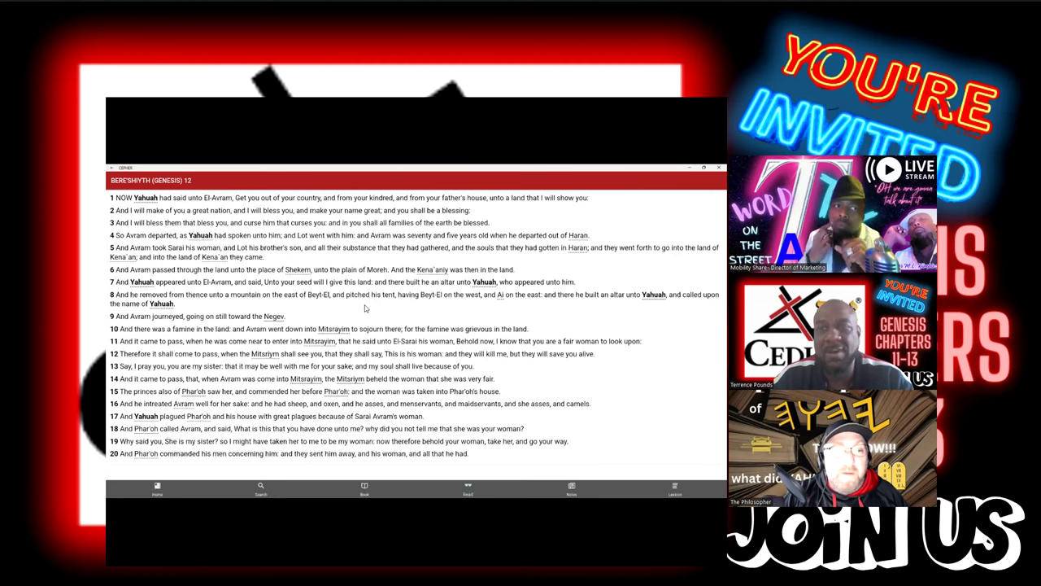
mouse_move(371, 308)
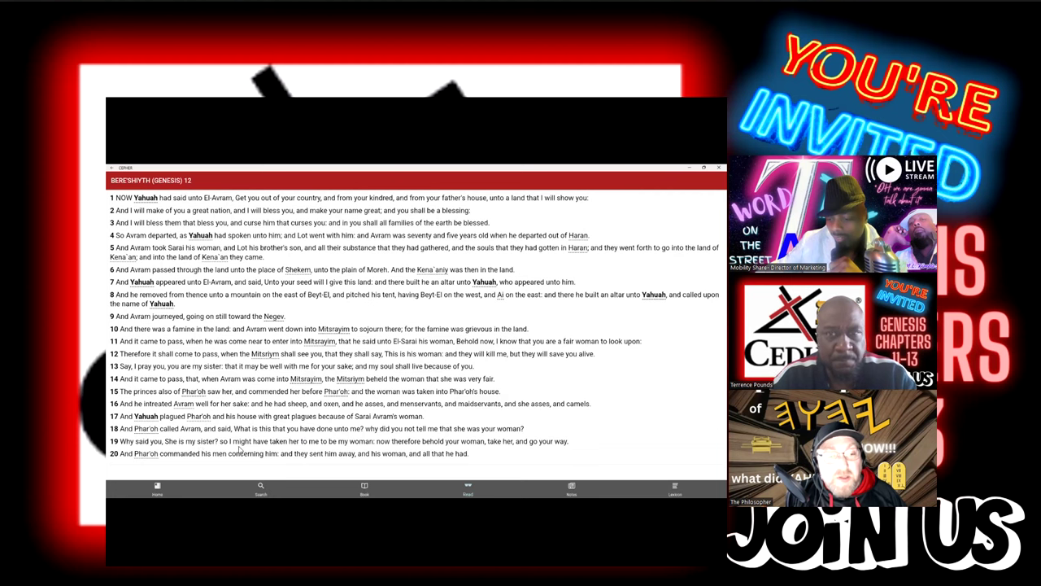
mouse_move(326, 449)
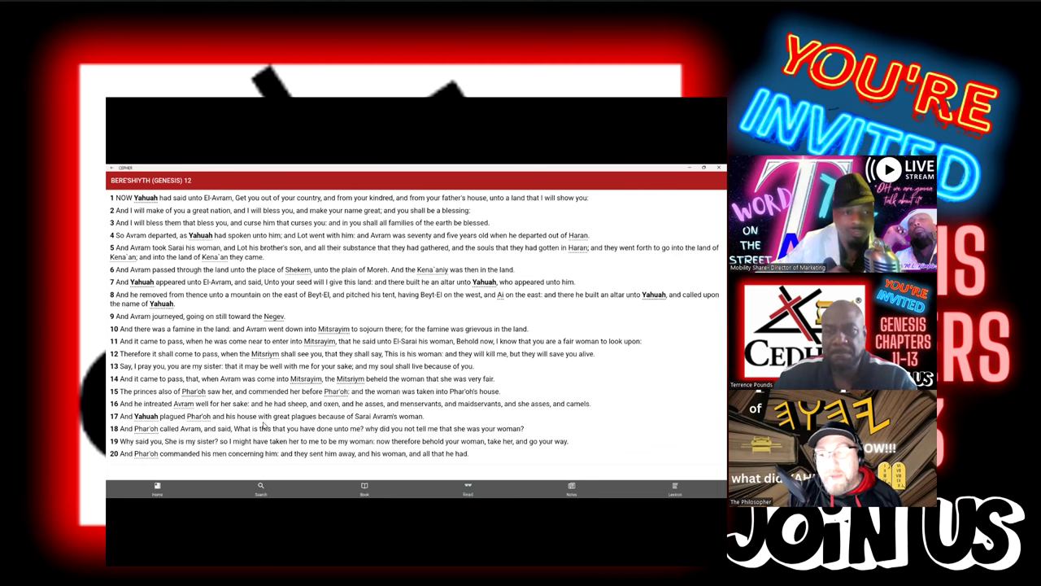
mouse_move(267, 426)
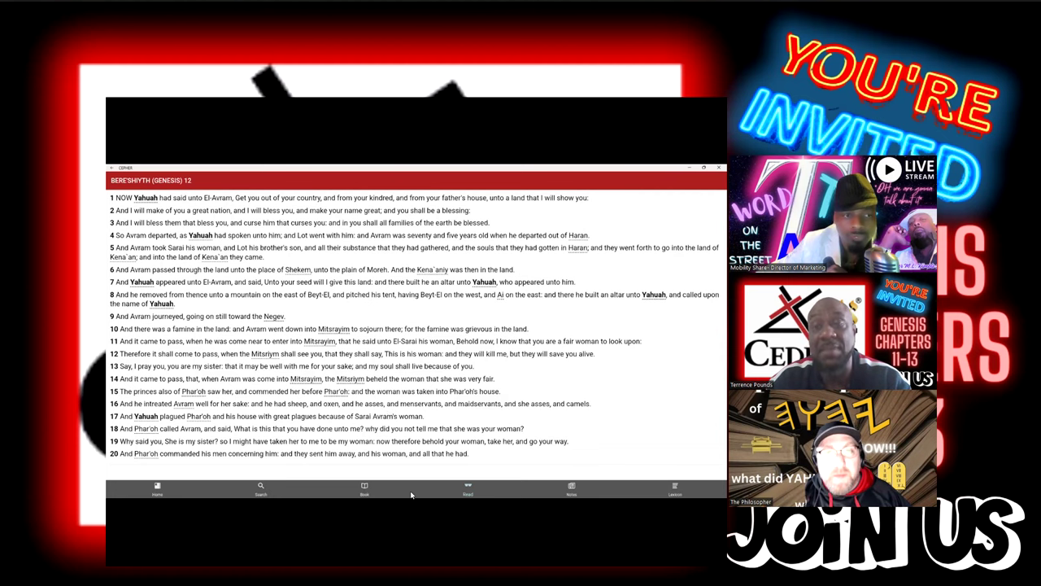
mouse_move(485, 472)
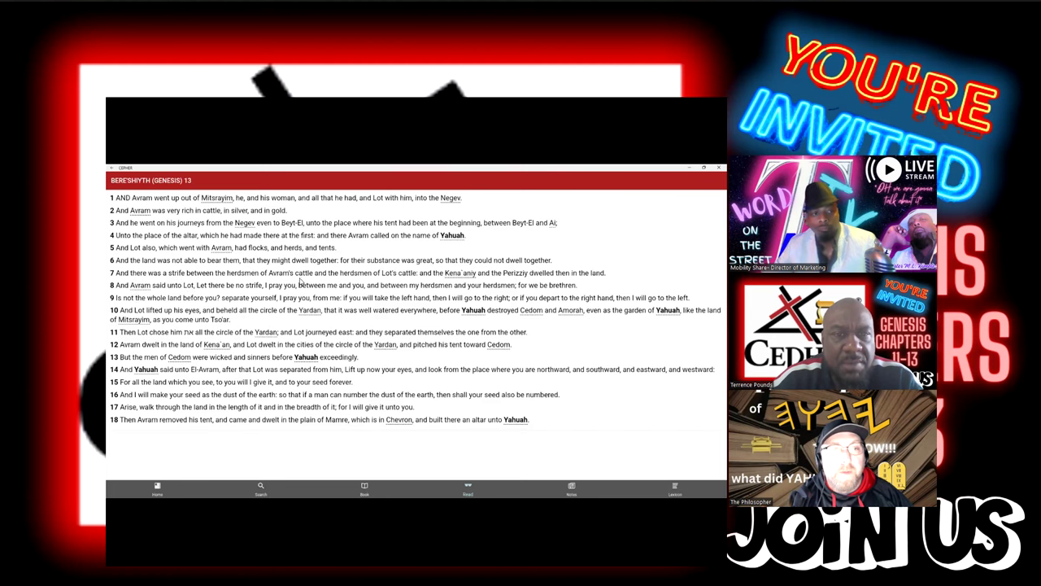
mouse_move(403, 301)
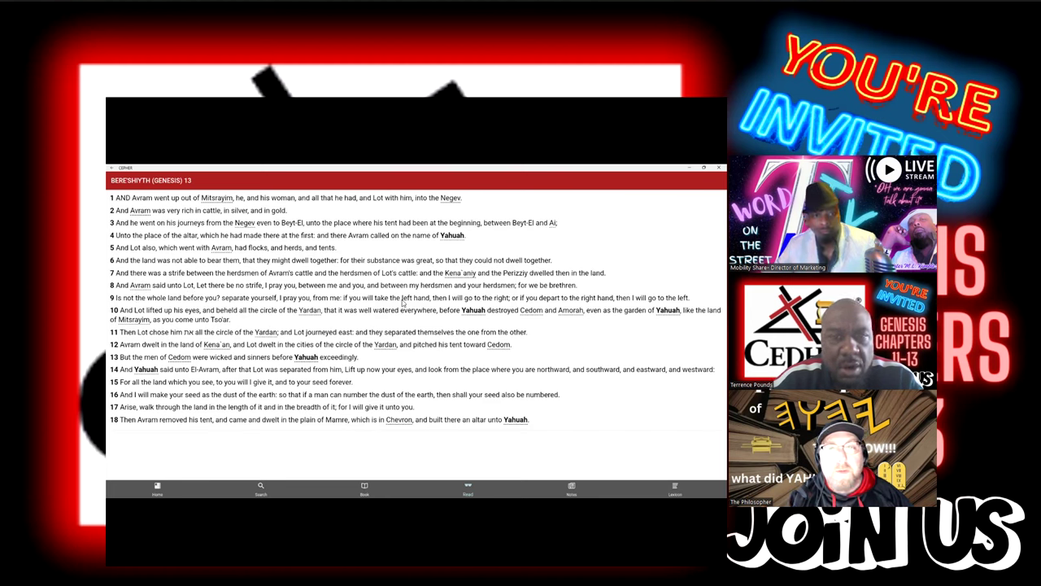
mouse_move(462, 295)
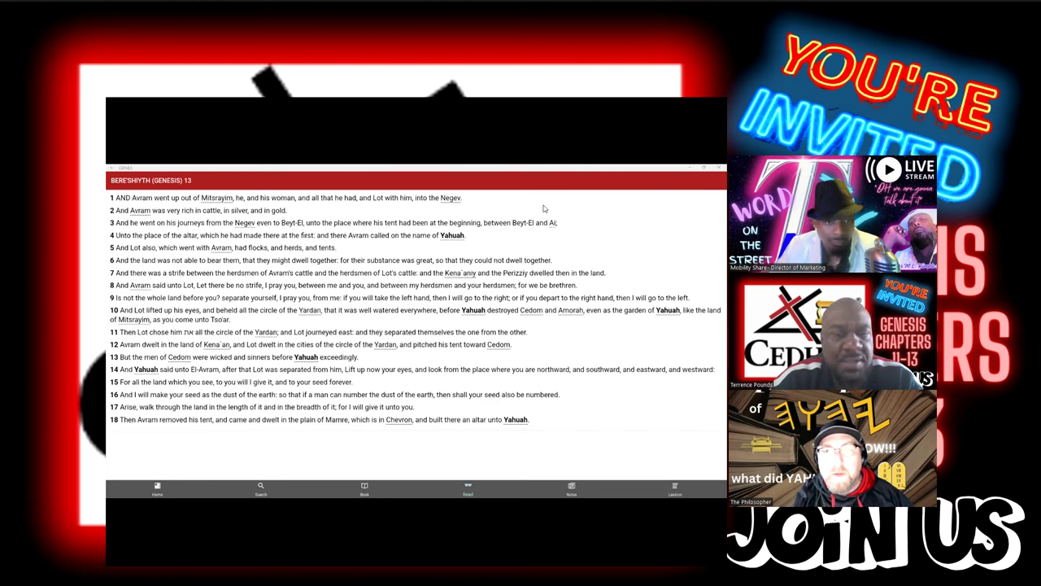
mouse_move(490, 244)
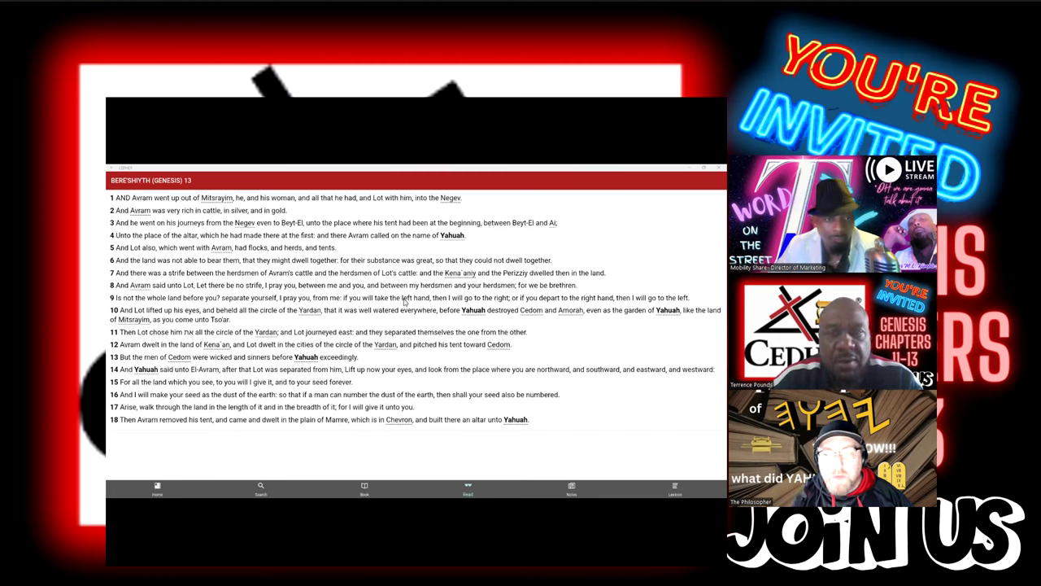
mouse_move(415, 305)
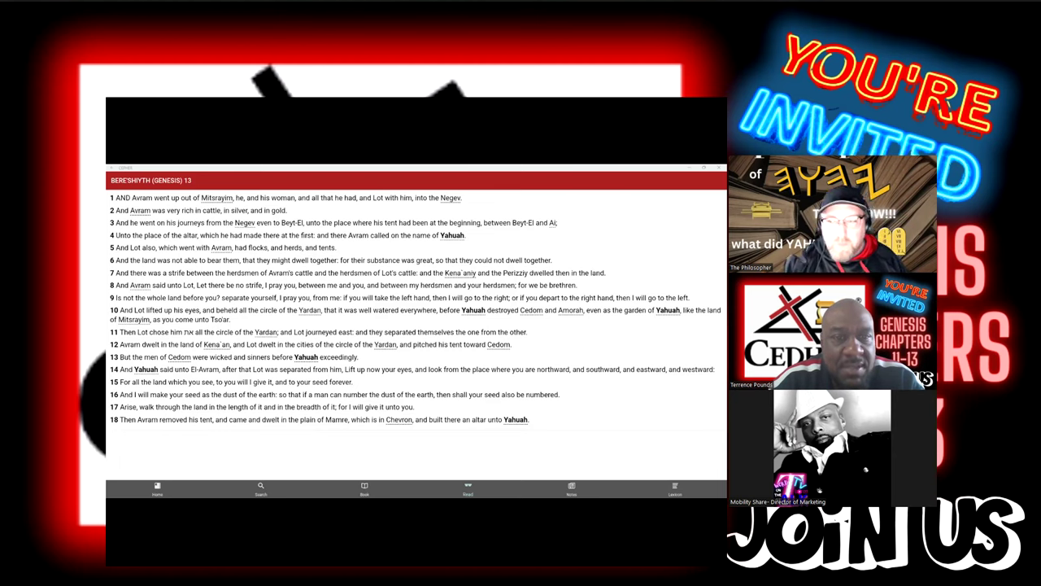
mouse_move(514, 495)
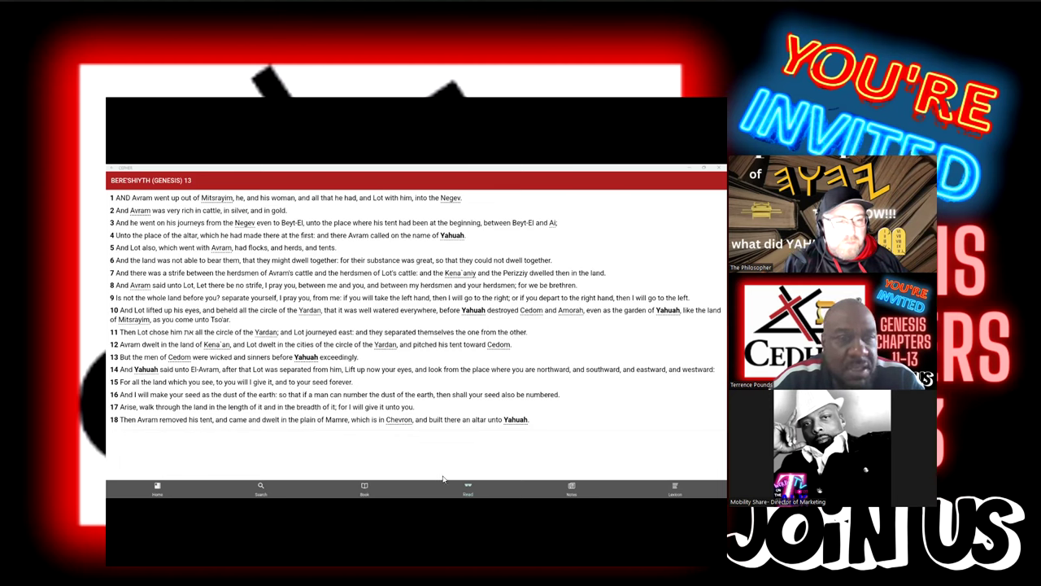
mouse_move(397, 426)
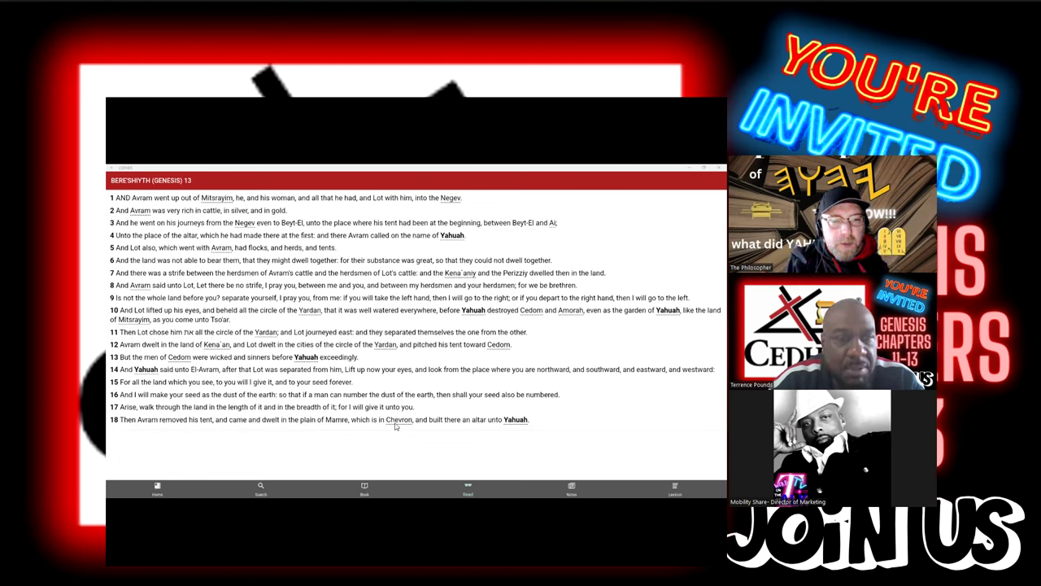
click(399, 420)
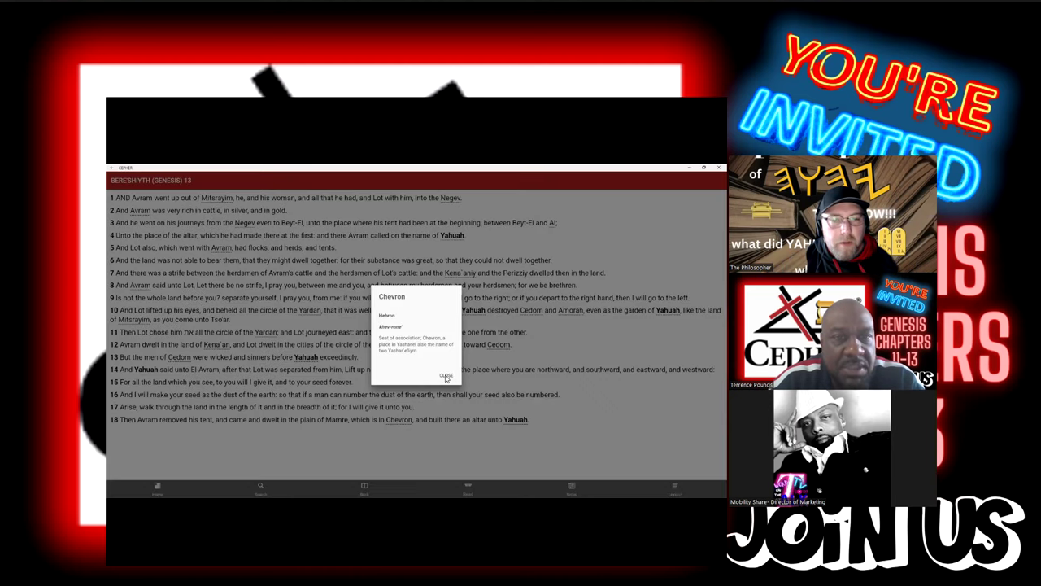
click(445, 374)
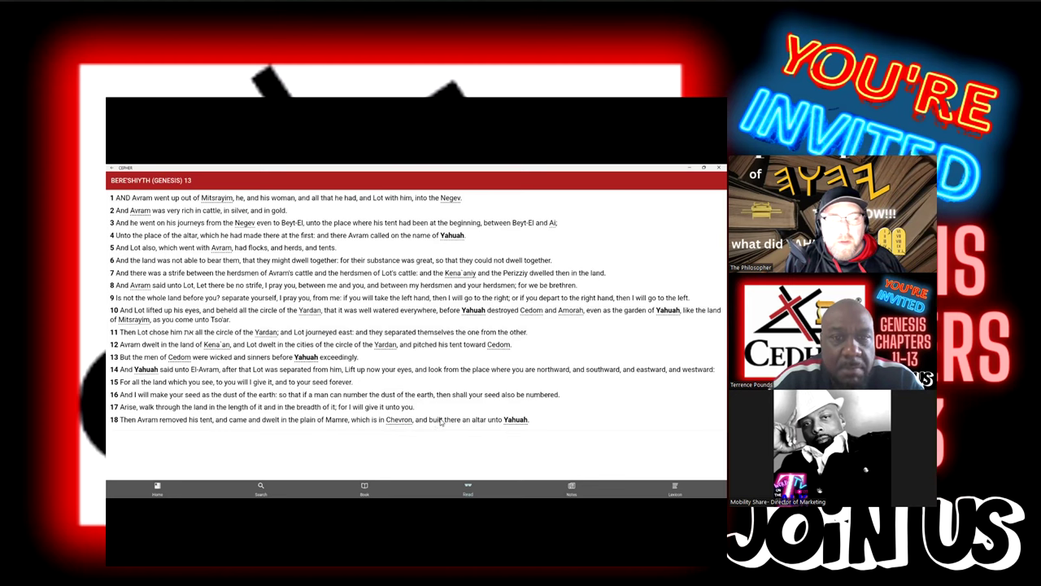
mouse_move(521, 407)
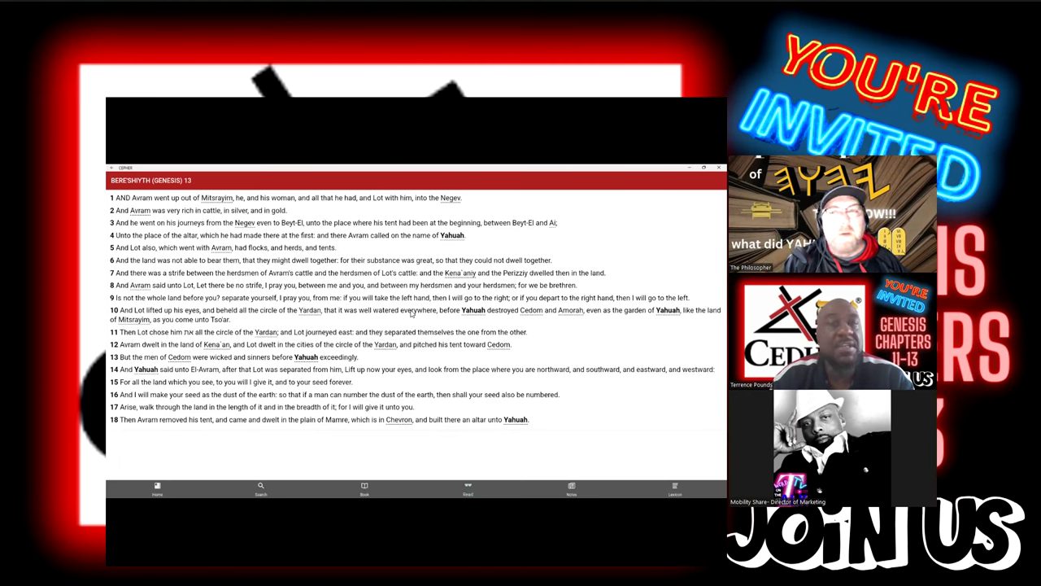
mouse_move(444, 379)
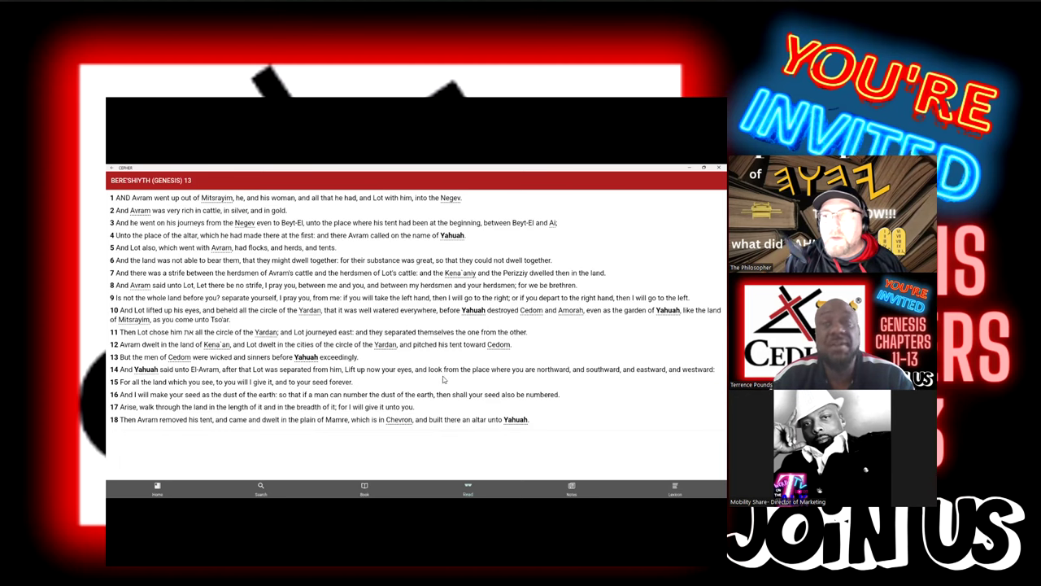
mouse_move(374, 378)
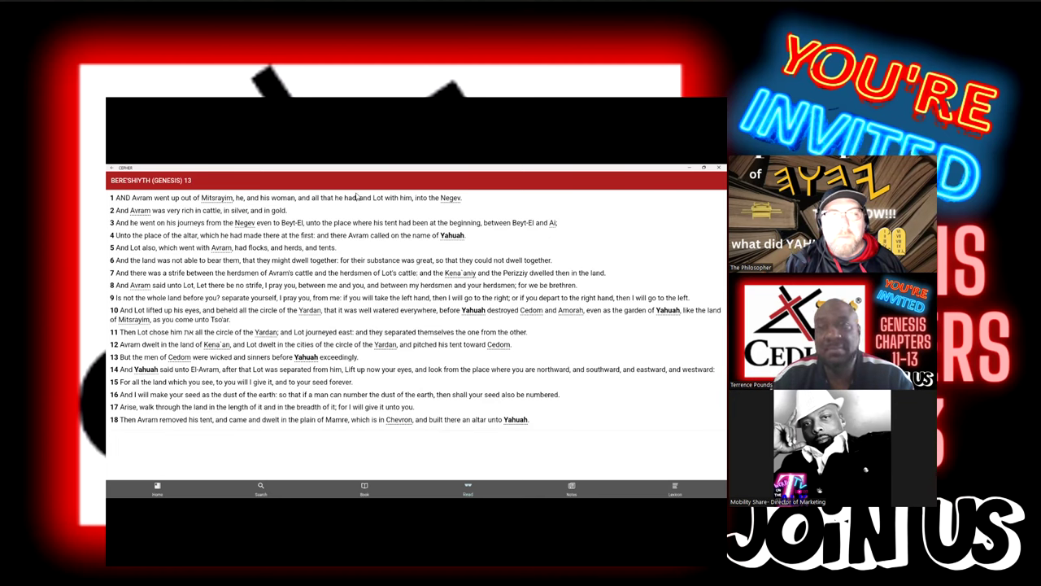
mouse_move(397, 264)
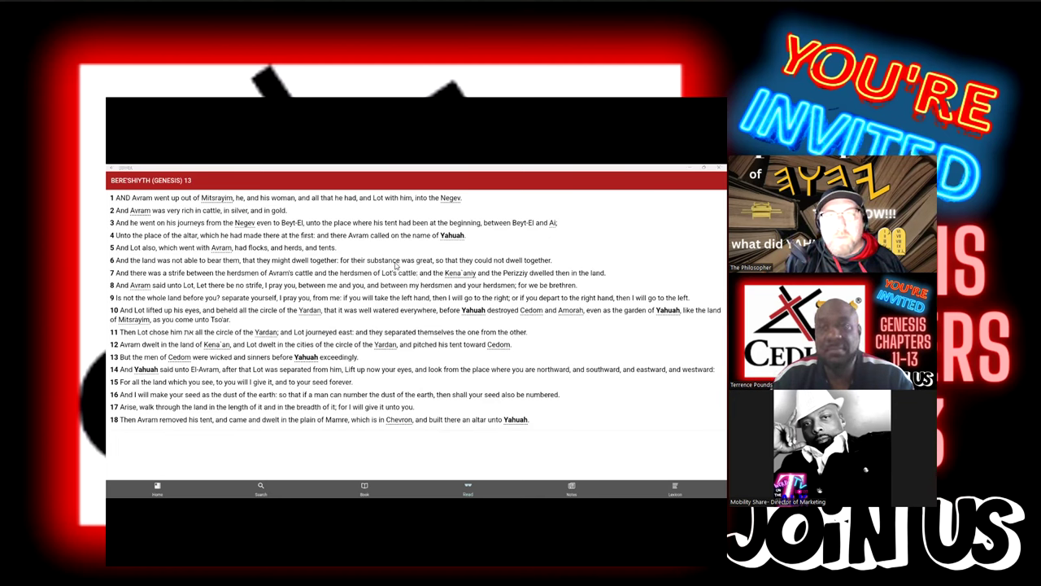